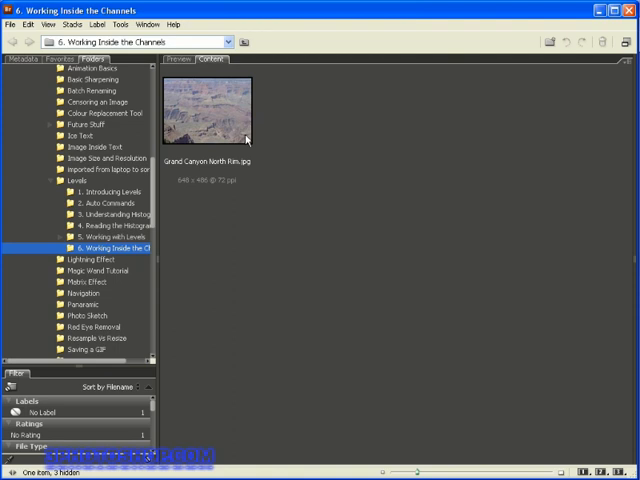
mouse_move(220, 117)
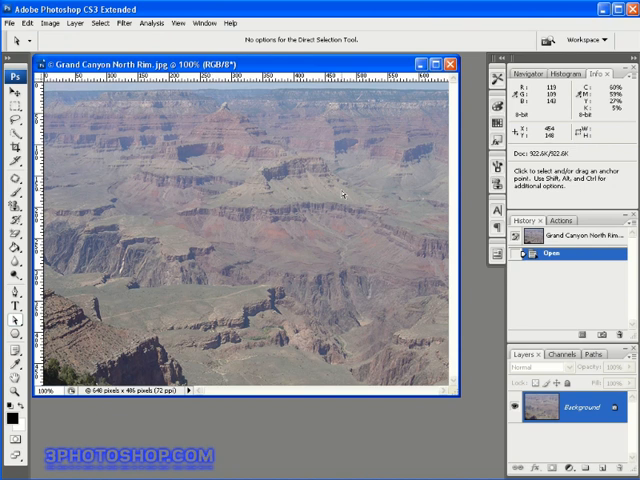
mouse_move(443, 208)
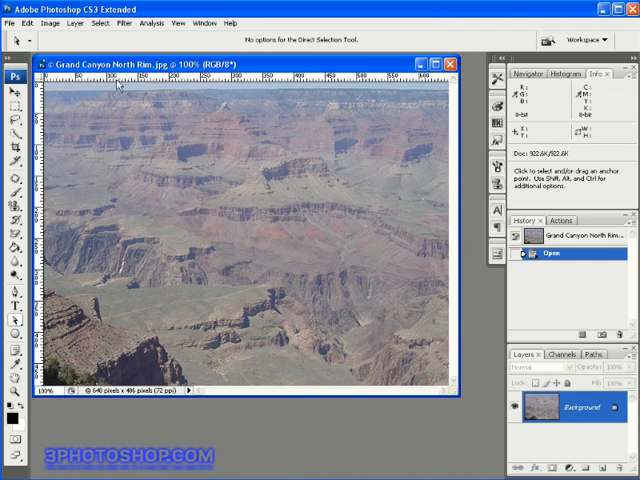
mouse_move(176, 152)
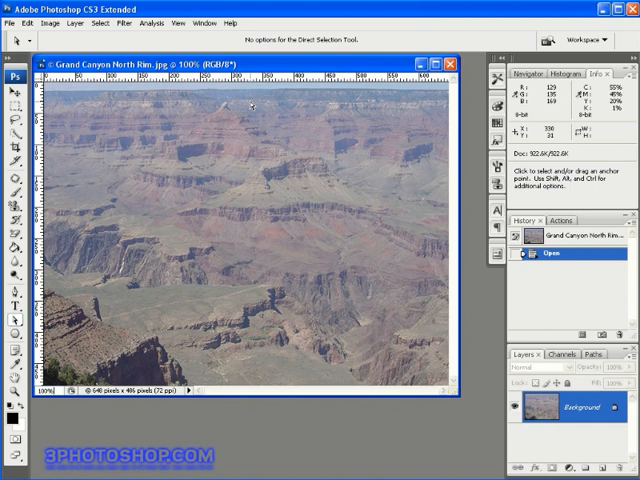
mouse_move(237, 108)
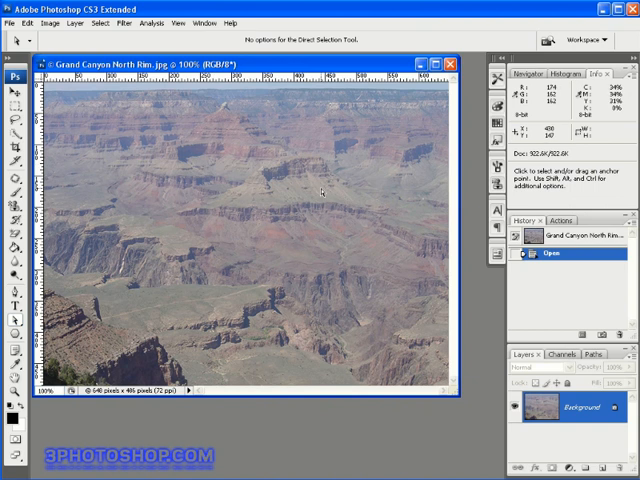
mouse_move(155, 295)
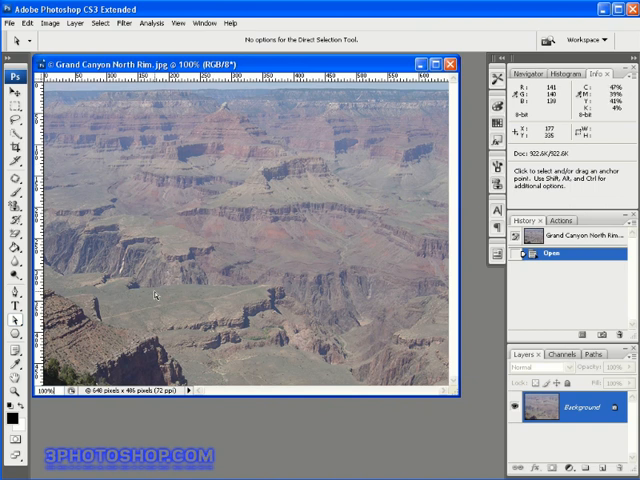
mouse_move(378, 162)
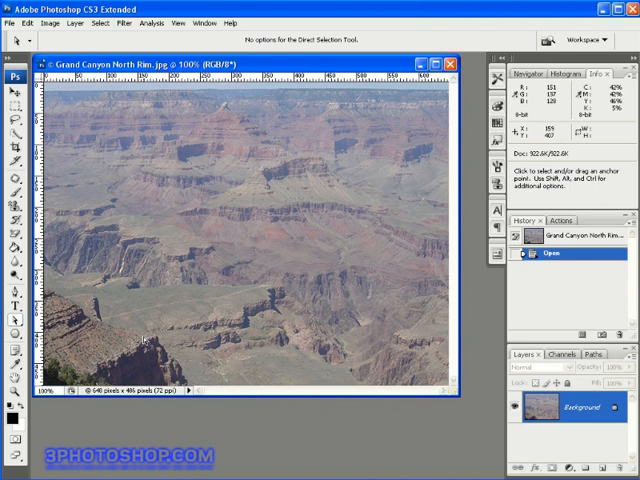
mouse_move(149, 333)
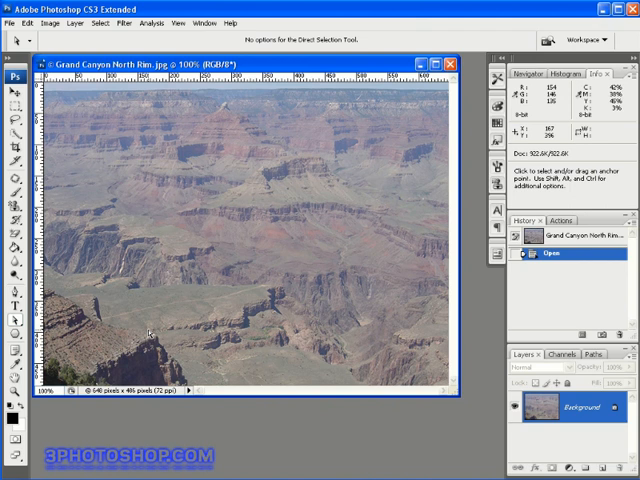
mouse_move(175, 328)
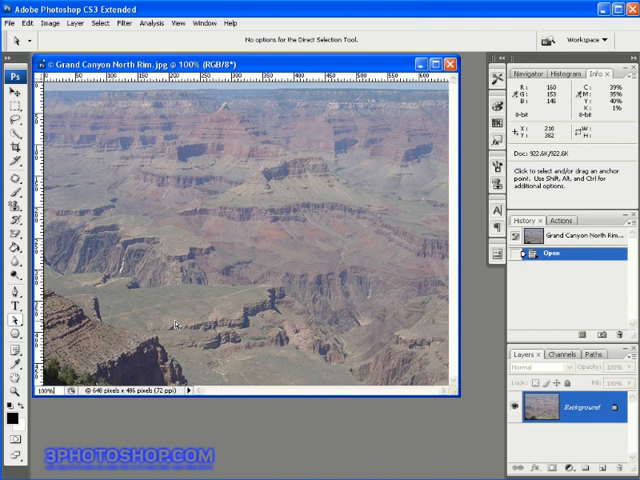
mouse_move(177, 325)
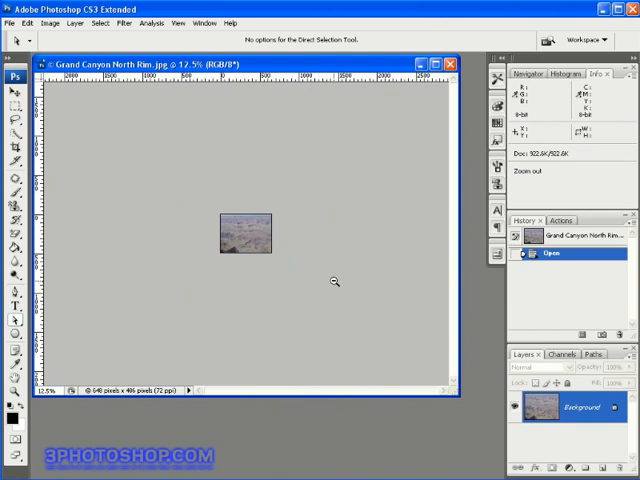
mouse_move(163, 237)
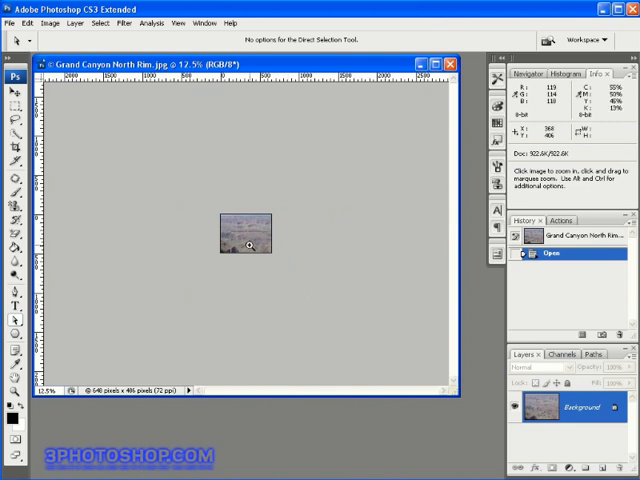
click(247, 237)
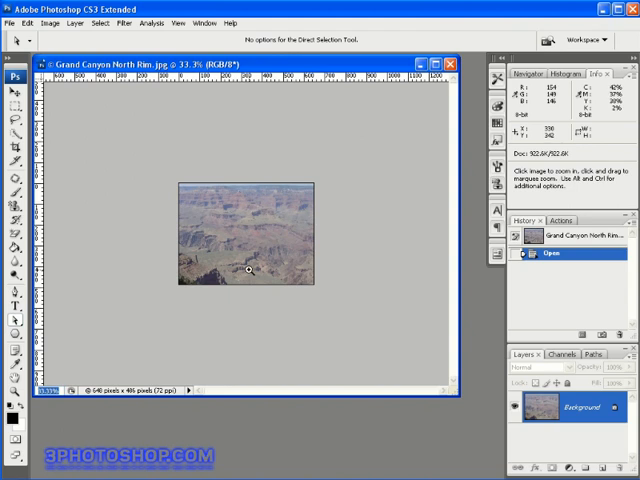
mouse_move(112, 345)
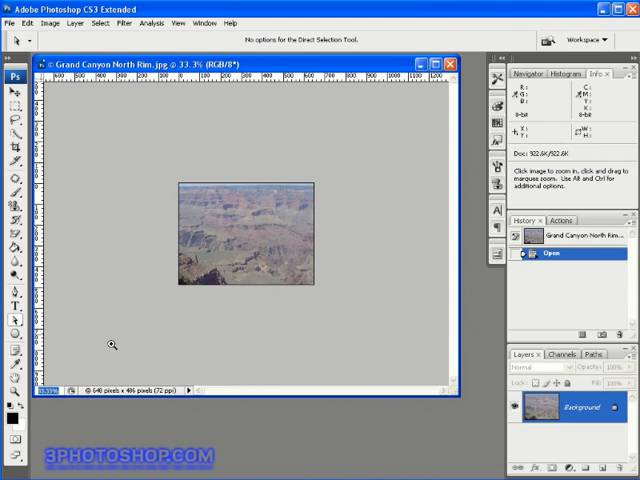
mouse_move(247, 222)
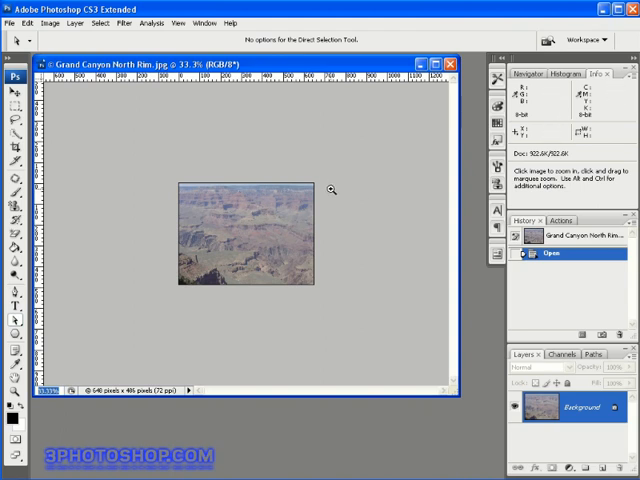
mouse_move(266, 231)
text(50)
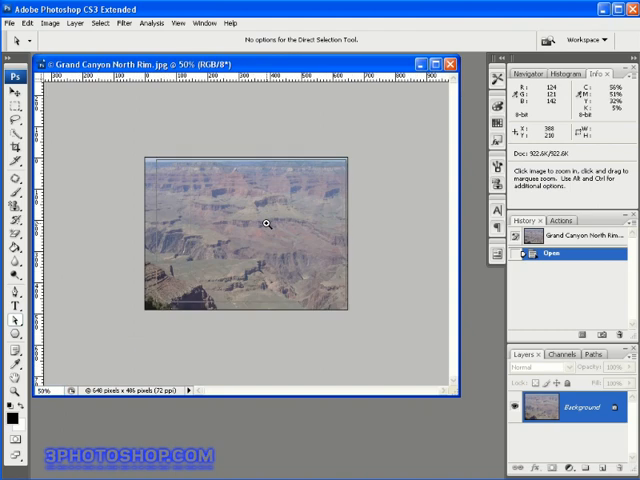
click(266, 223)
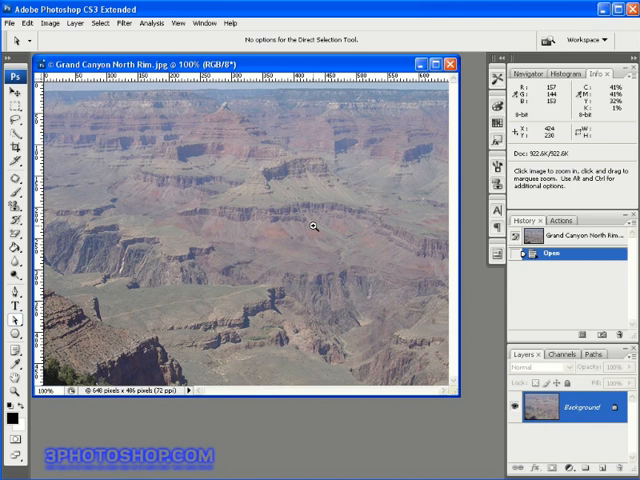
mouse_move(320, 227)
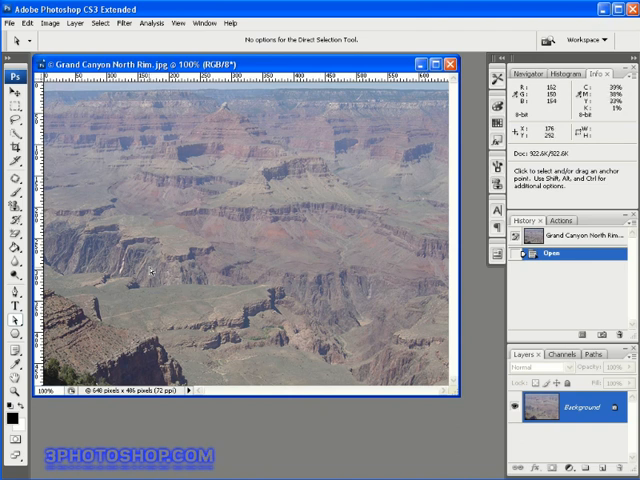
mouse_move(315, 222)
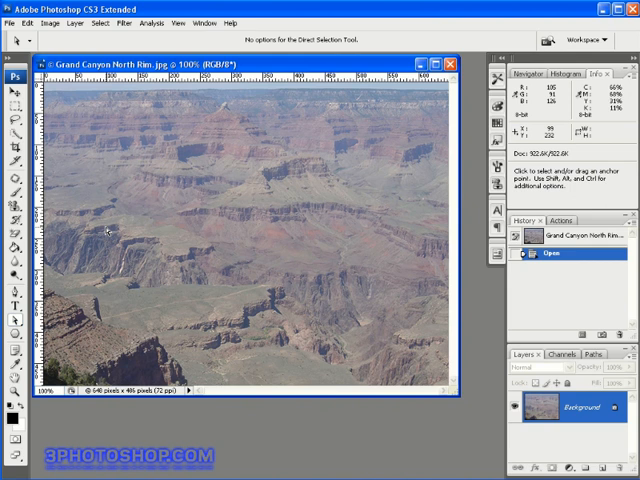
mouse_move(115, 229)
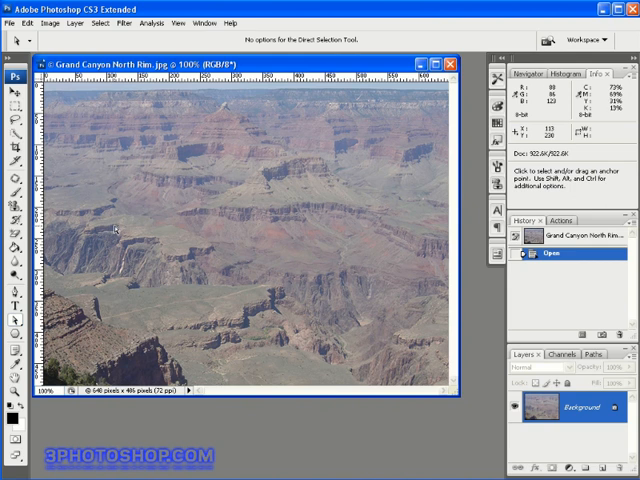
mouse_move(242, 295)
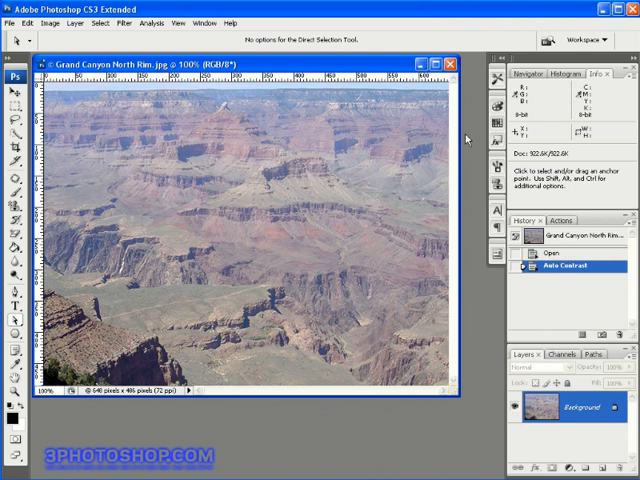
mouse_move(470, 138)
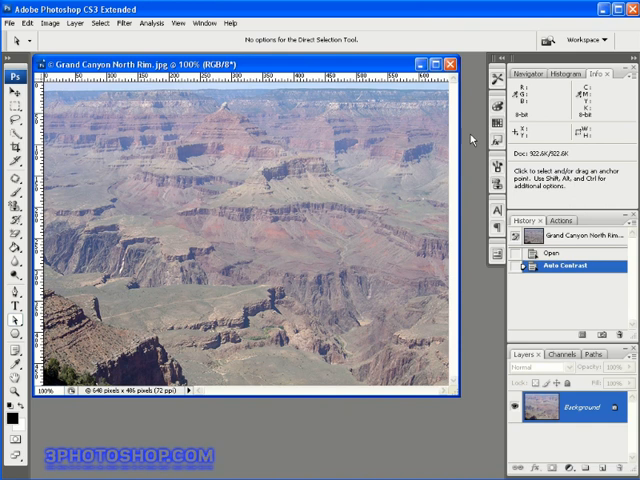
Step: Apply Auto Levels to the canyon photo in place of Auto Contrast
click(560, 252)
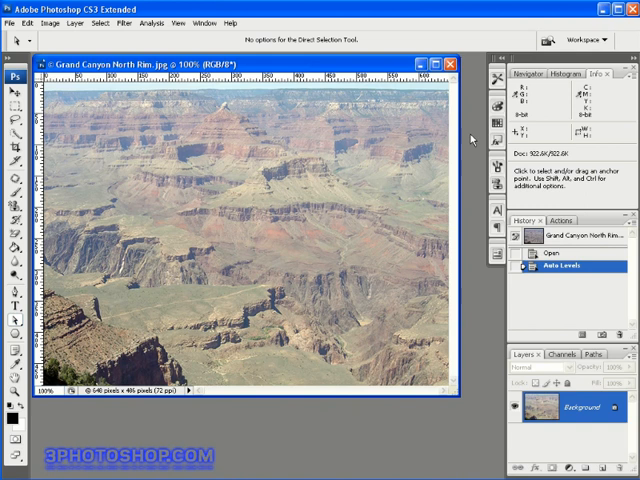
click(556, 245)
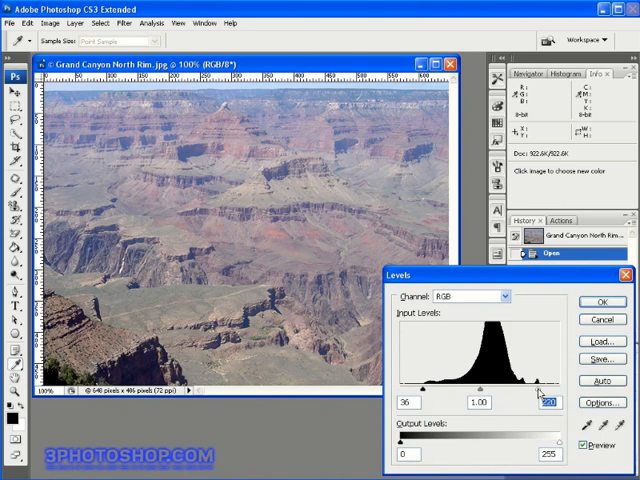
Step: Nudge the RGB midtone slider, then Alt-Reset Levels to 0, 1.00, 255
drag(492, 391, 480, 391)
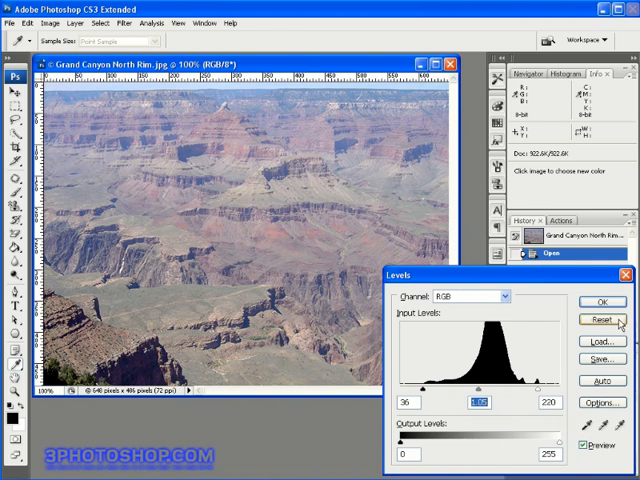
mouse_move(608, 323)
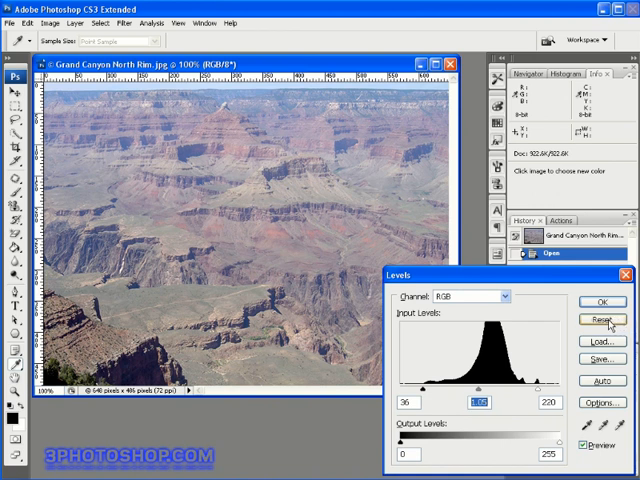
click(601, 319)
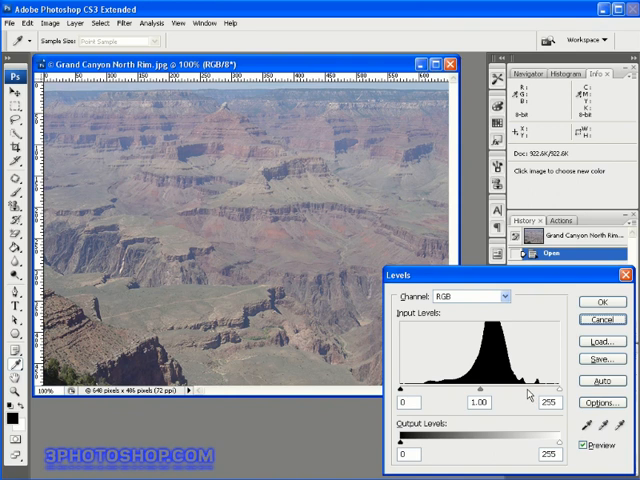
mouse_move(520, 397)
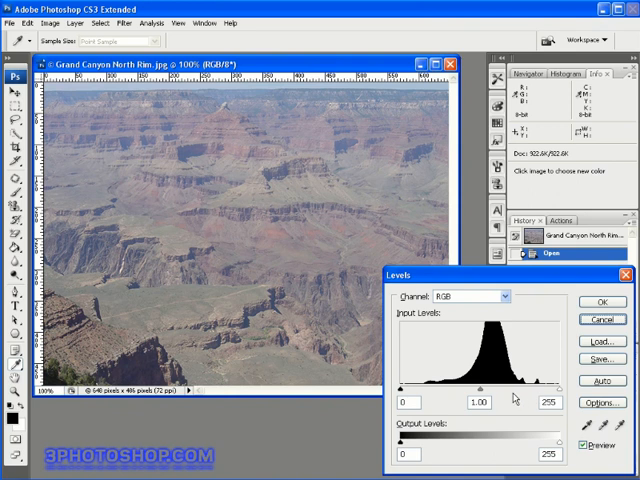
mouse_move(285, 247)
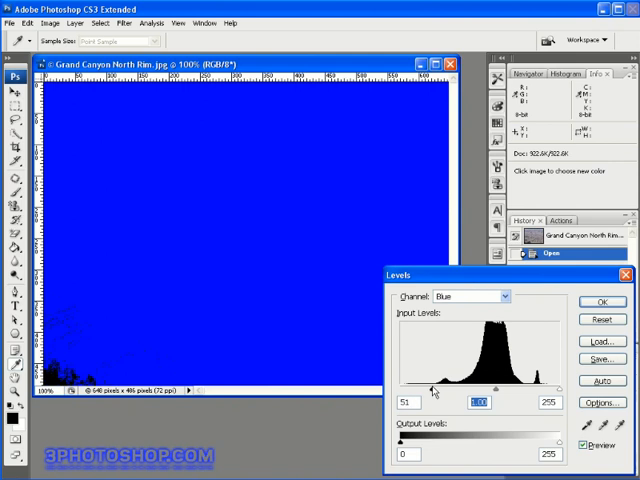
Step: Set the Blue channel input levels to about 39 and 232 using clipping preview
drag(433, 390, 425, 390)
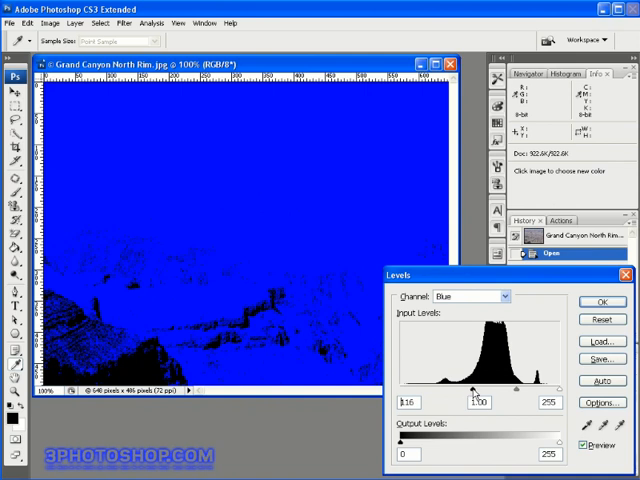
drag(417, 389, 428, 389)
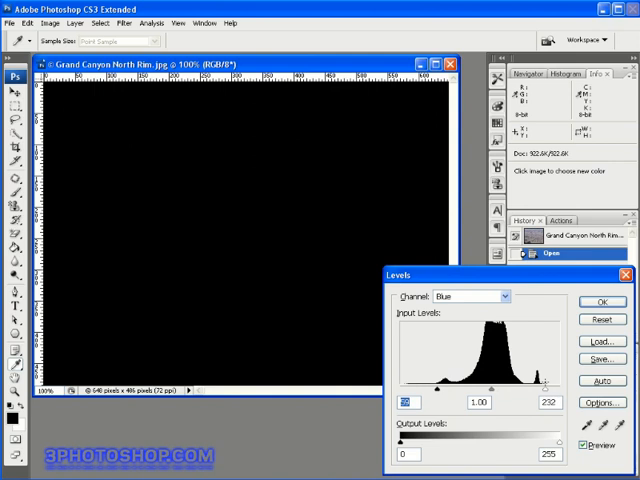
drag(548, 378, 543, 378)
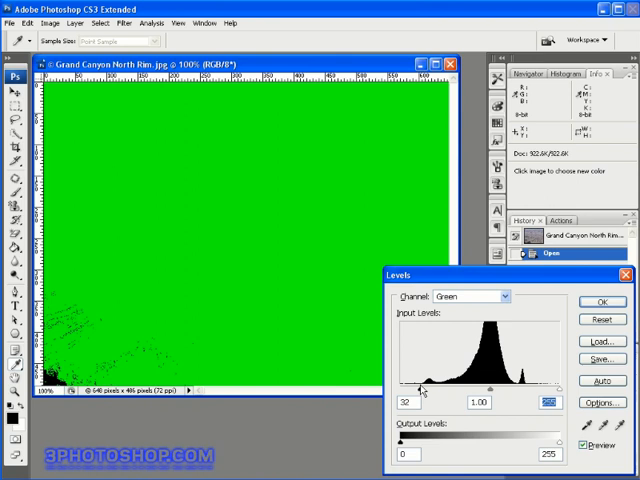
Step: Raise the Green channel black point to about 33 with clipping preview
drag(422, 388, 420, 388)
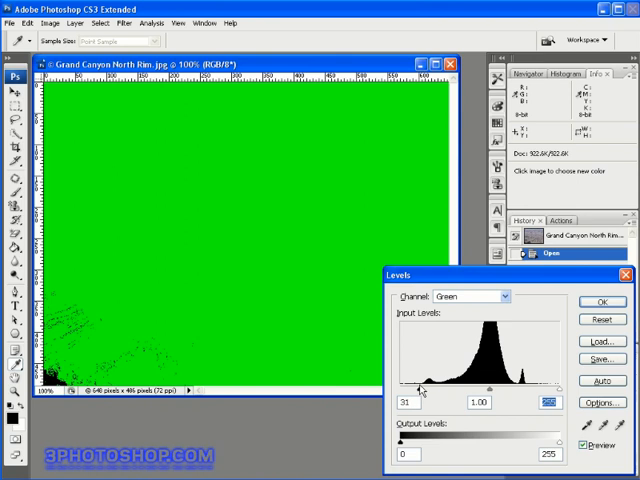
drag(416, 388, 420, 388)
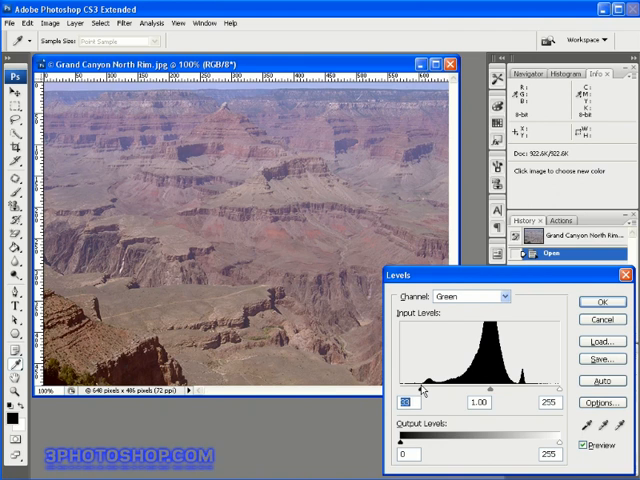
mouse_move(558, 392)
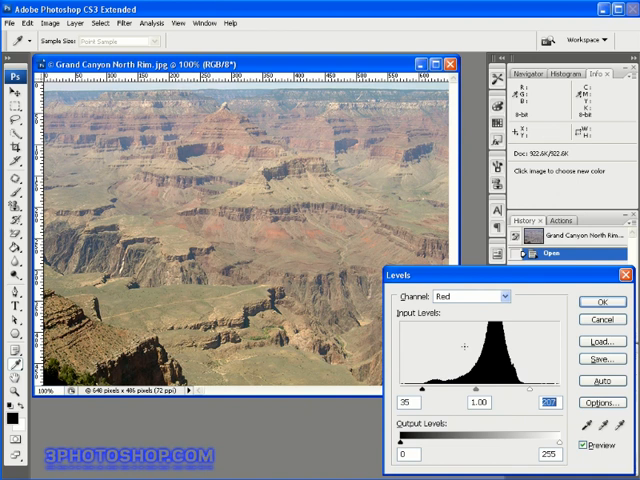
Step: Review Green, RGB and Red channels and trim Red to input levels 35 and 207
click(490, 297)
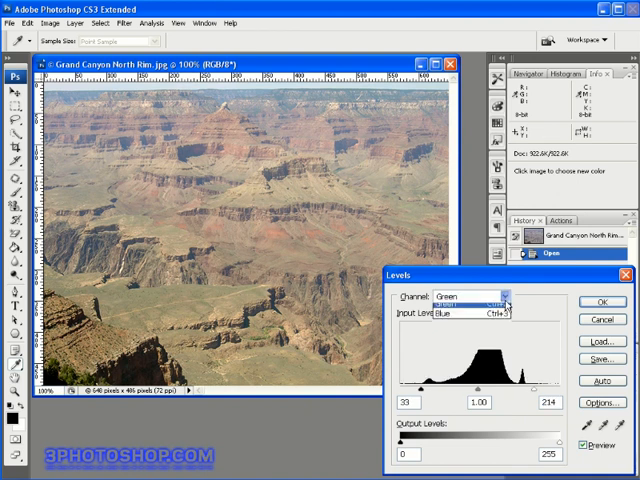
click(452, 328)
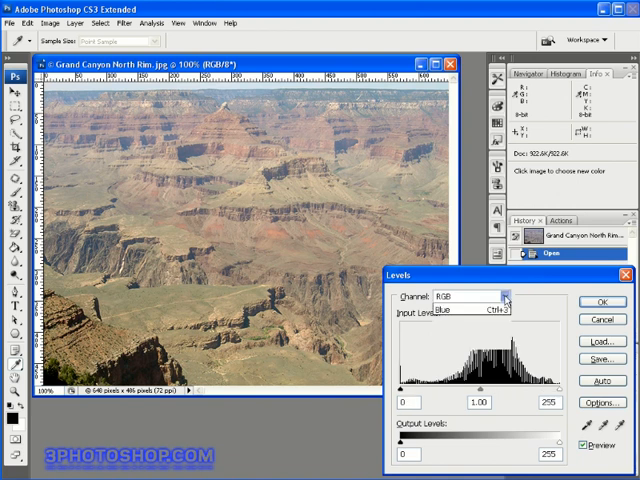
click(505, 297)
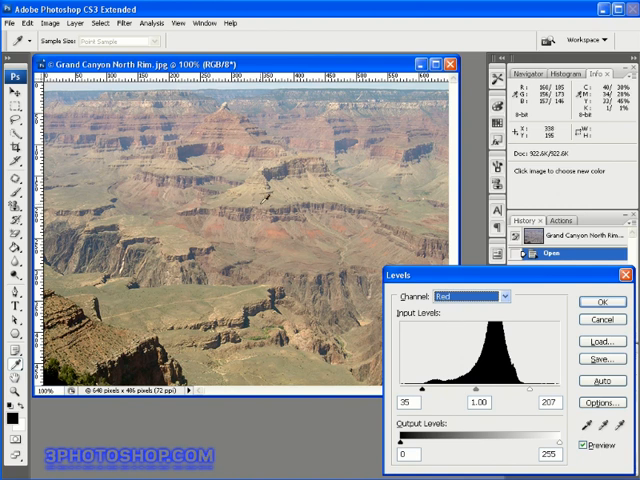
mouse_move(222, 198)
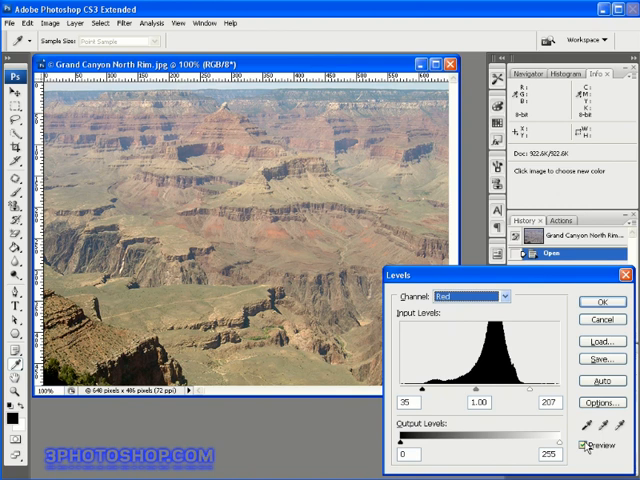
click(587, 448)
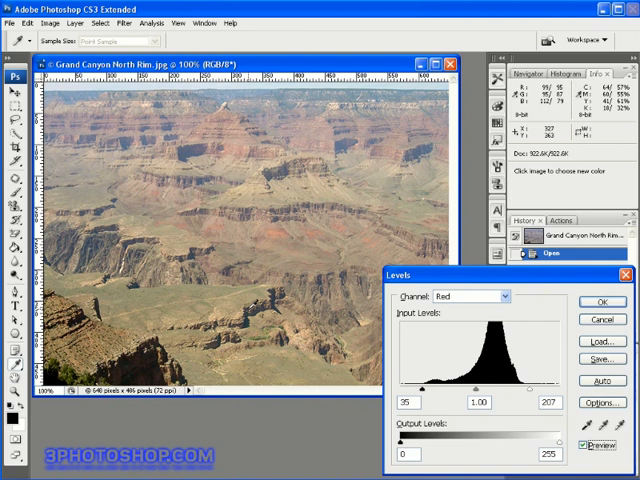
mouse_move(245, 295)
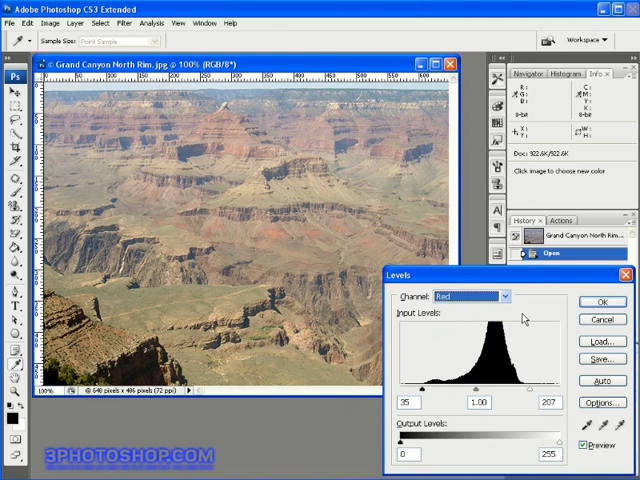
mouse_move(513, 318)
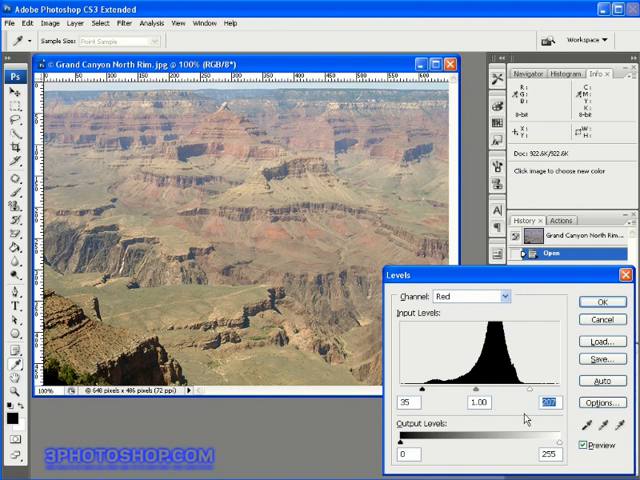
click(474, 399)
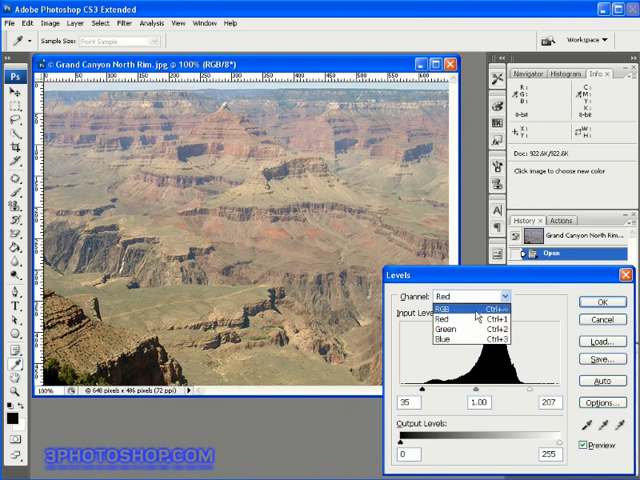
mouse_move(478, 317)
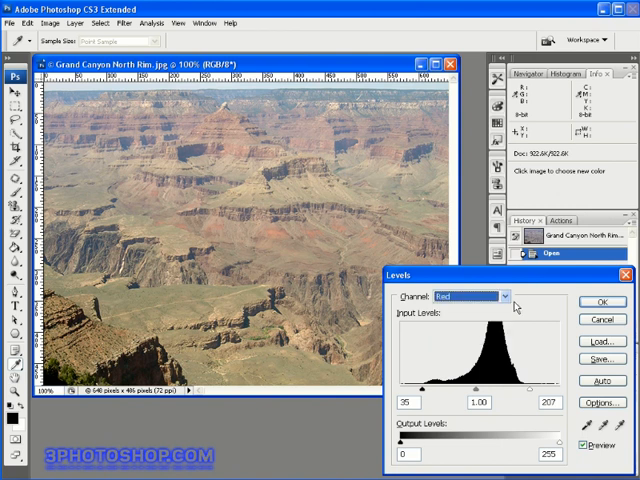
click(491, 297)
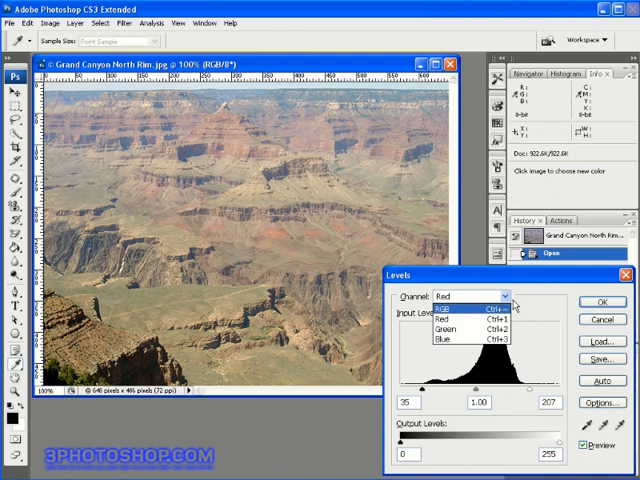
mouse_move(455, 330)
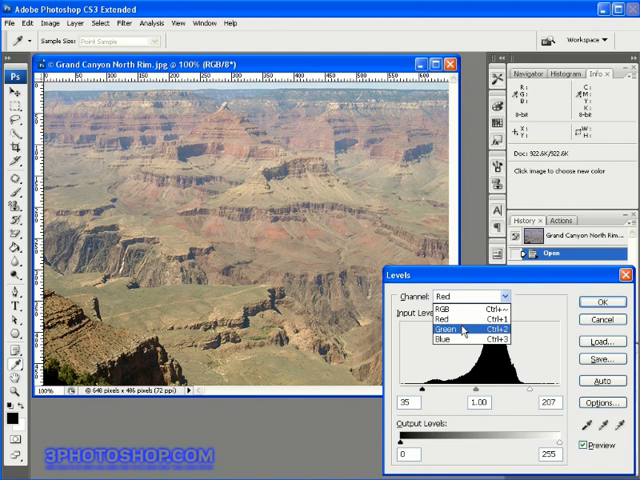
mouse_move(462, 330)
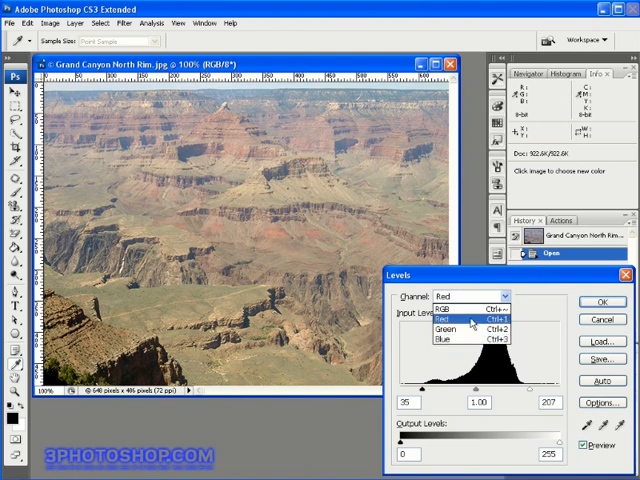
Step: Raise the Red midtone gamma to 1.1, then move to Green for the same 1.1 setting
click(448, 326)
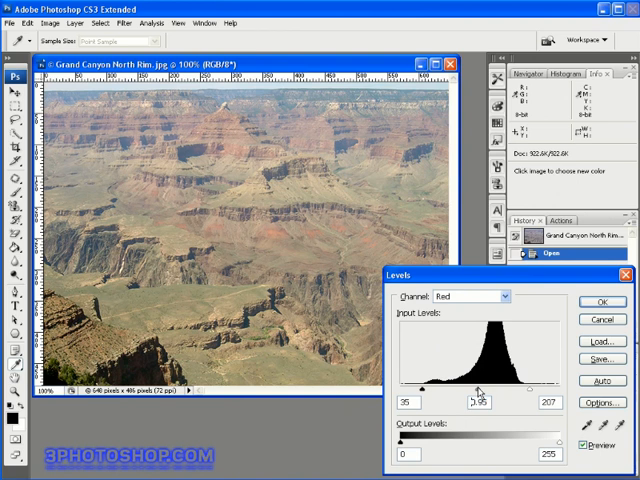
drag(478, 388, 478, 388)
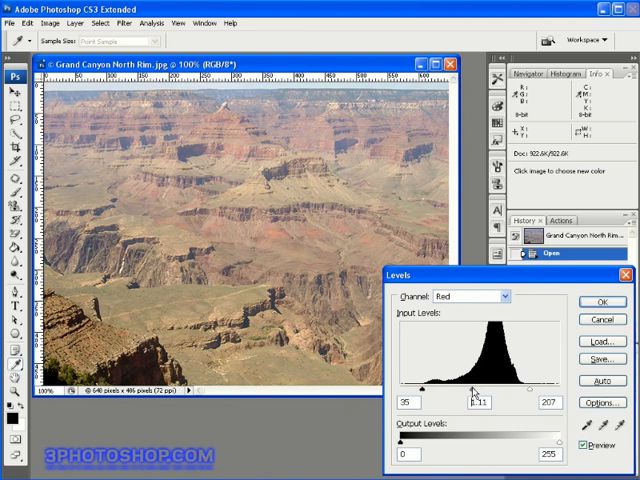
triple_click(470, 402)
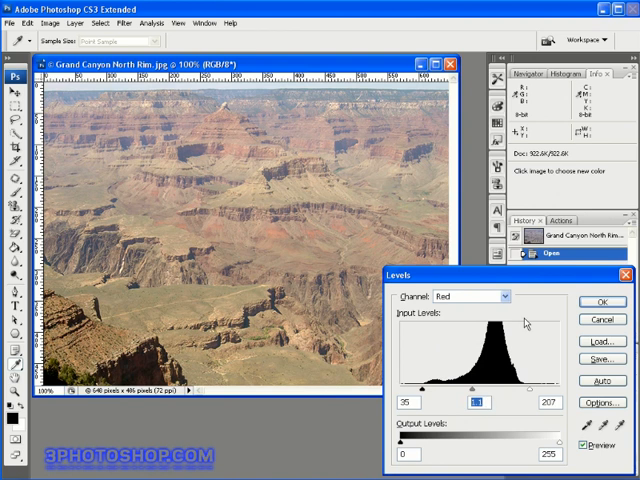
click(465, 297)
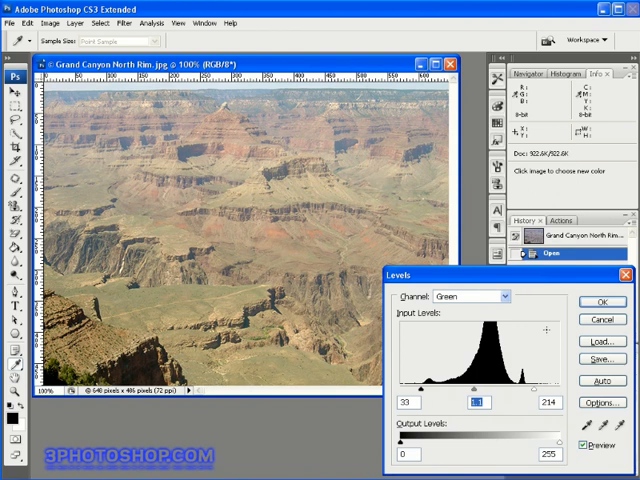
Step: Switch the Levels channel back to combined RGB showing 0, 1.00, 255
click(468, 297)
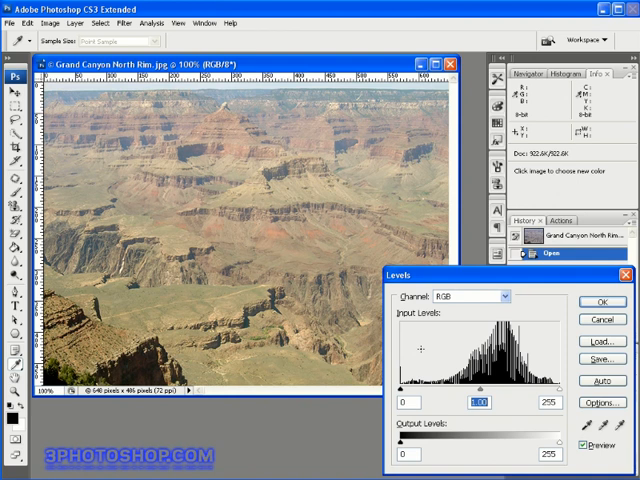
Step: Commit the Levels correction, then reopen Levels on the Red channel histogram
click(596, 302)
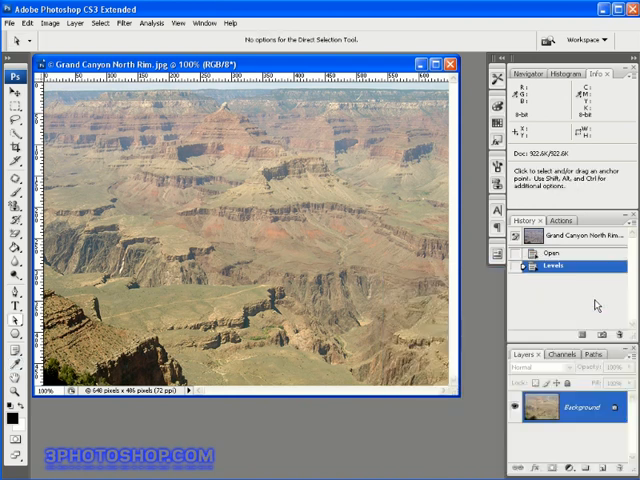
mouse_move(480, 335)
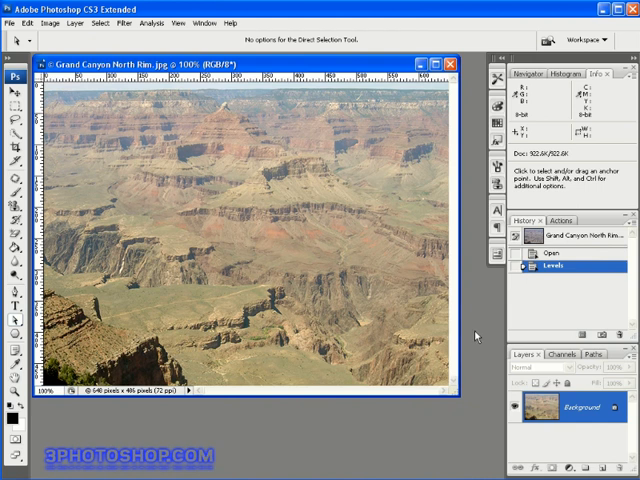
mouse_move(470, 331)
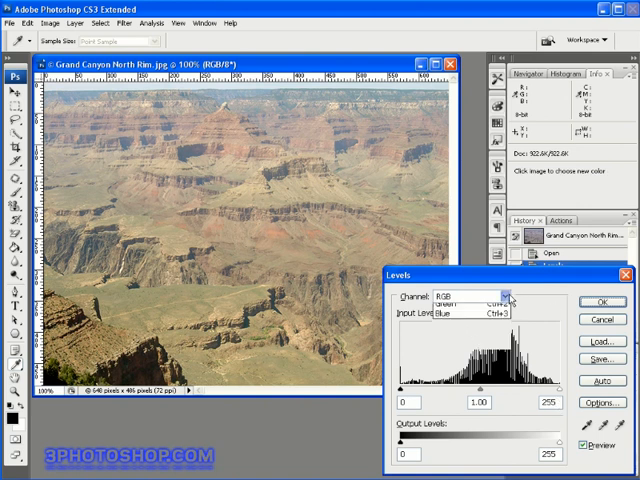
click(466, 314)
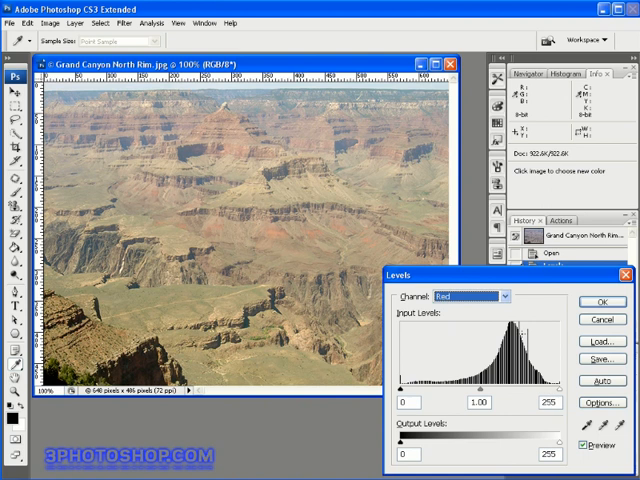